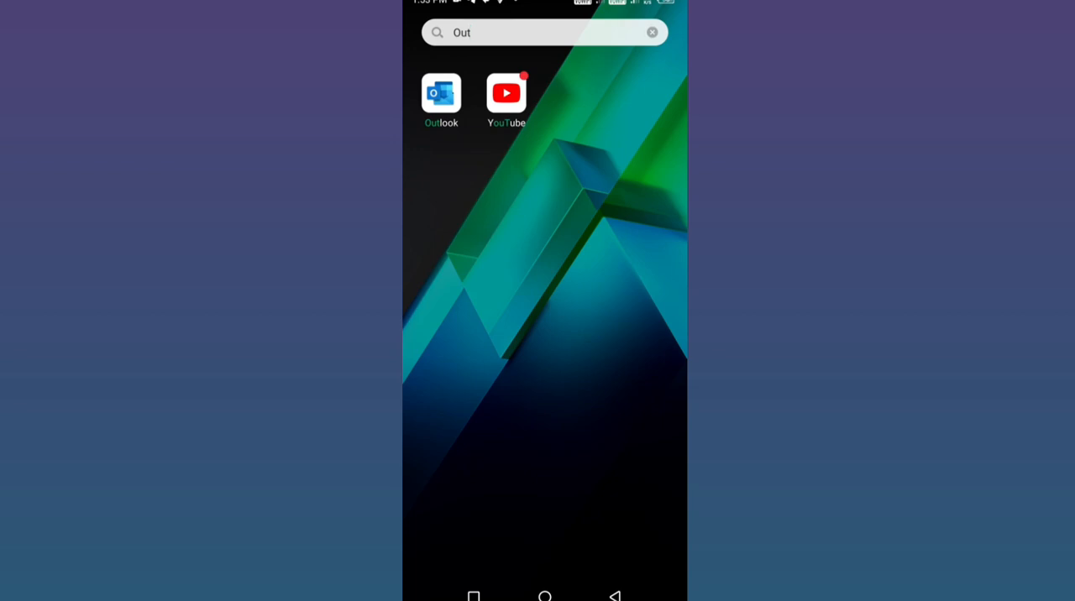
# Launch Outlook from the home screen so the mail inbox is showing.
pyautogui.click(439, 92)
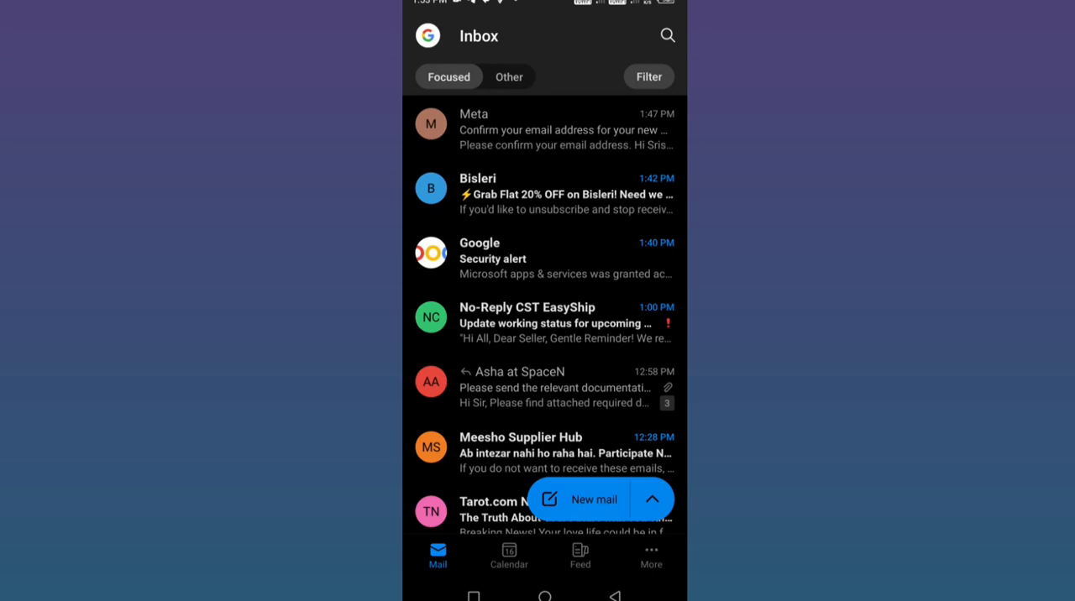
# Select the Meta, Bisleri and Google emails, delete them, and bring up the folder drawer.
pyautogui.click(545, 128)
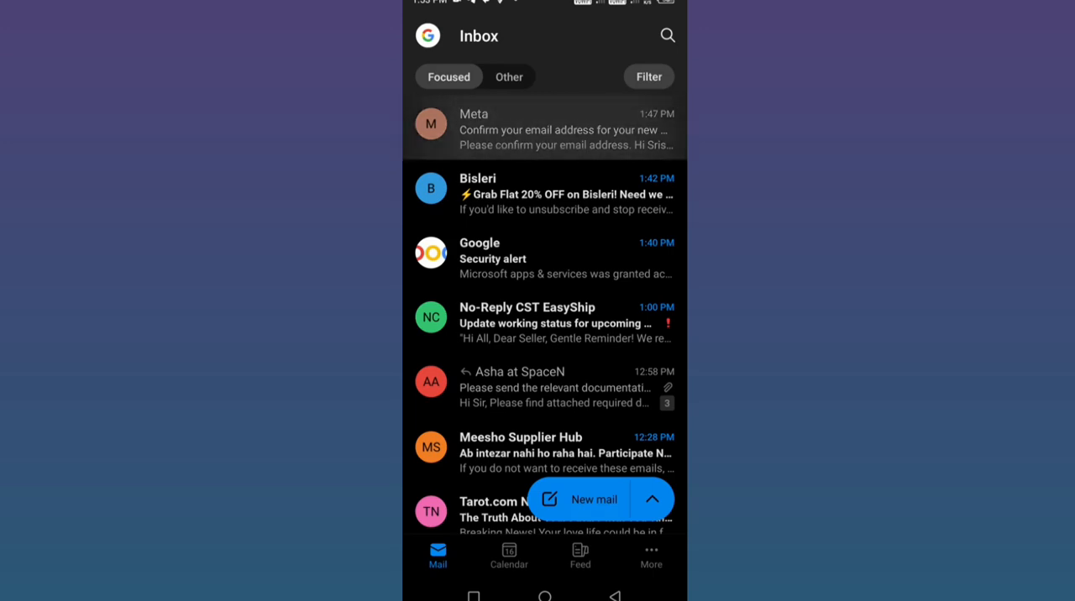
pyautogui.click(430, 124)
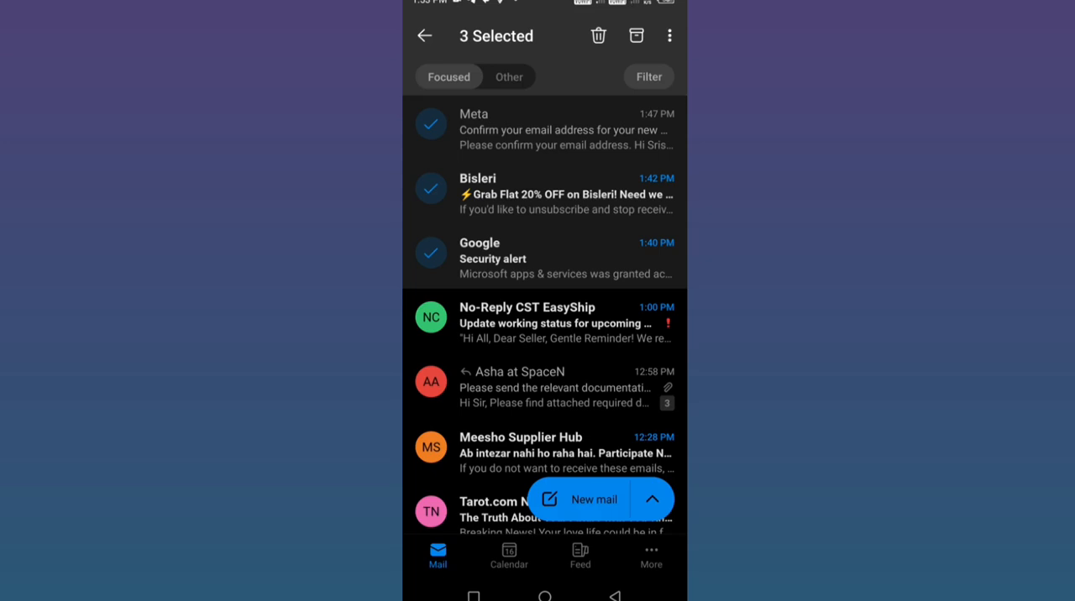
pyautogui.click(598, 36)
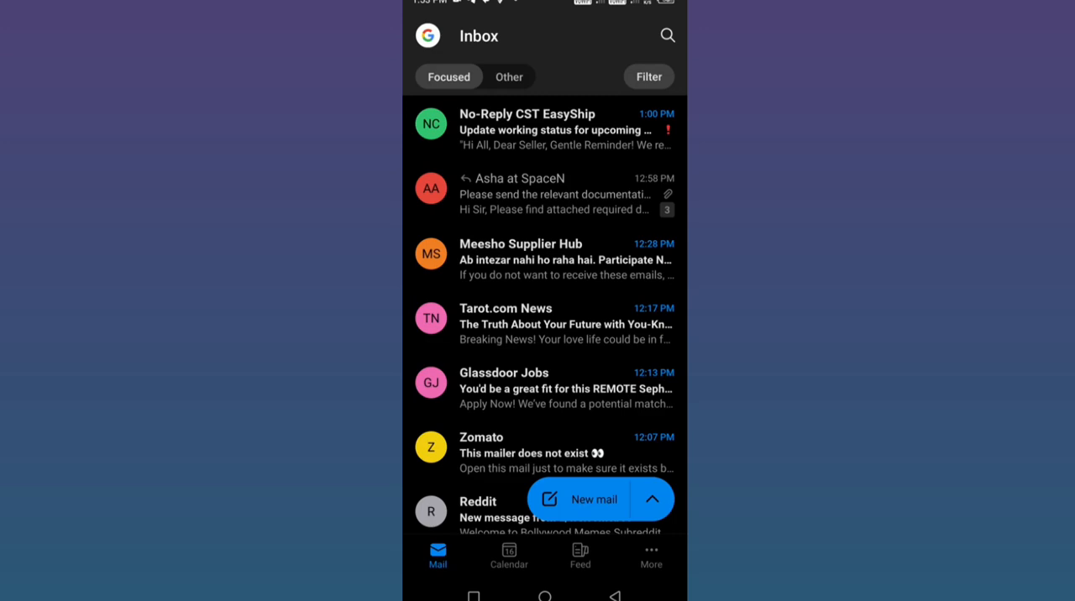
pyautogui.click(427, 35)
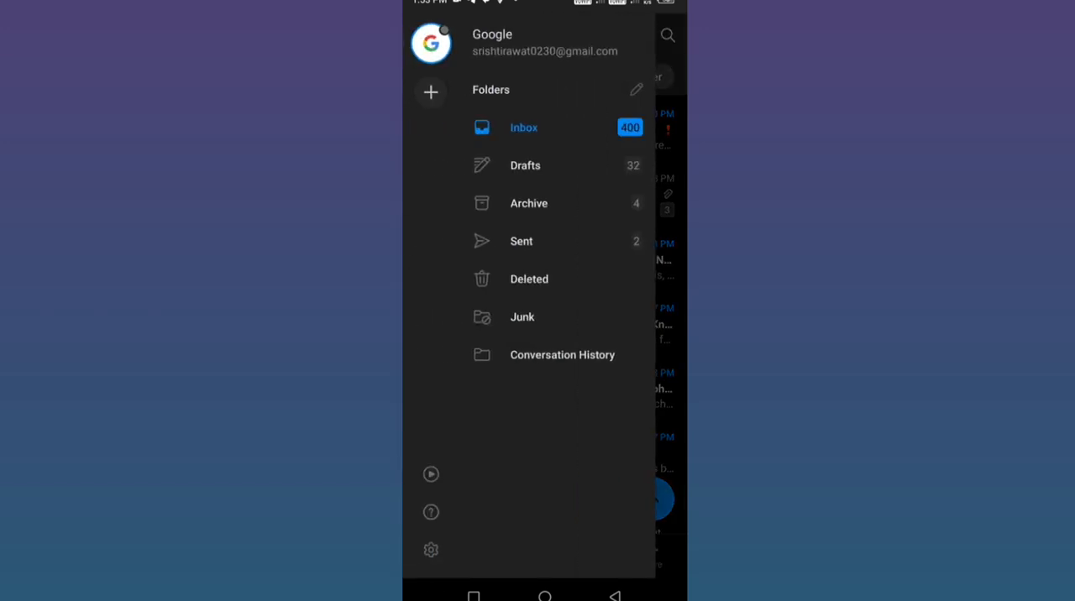
# Empty the Deleted folder so it reports 'Nothing in Deleted'.
pyautogui.click(529, 279)
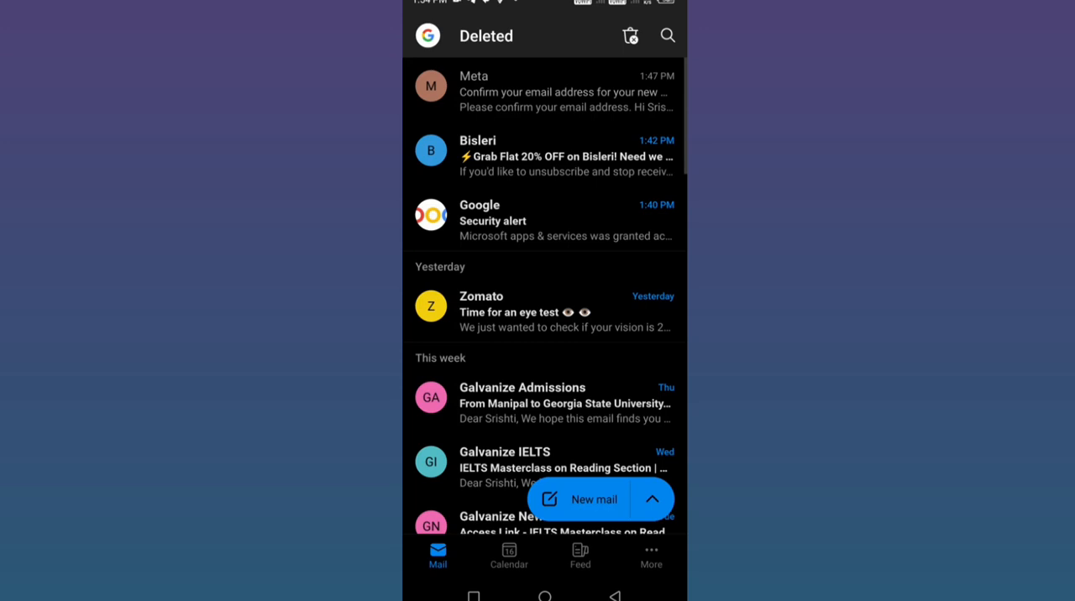
pyautogui.click(632, 35)
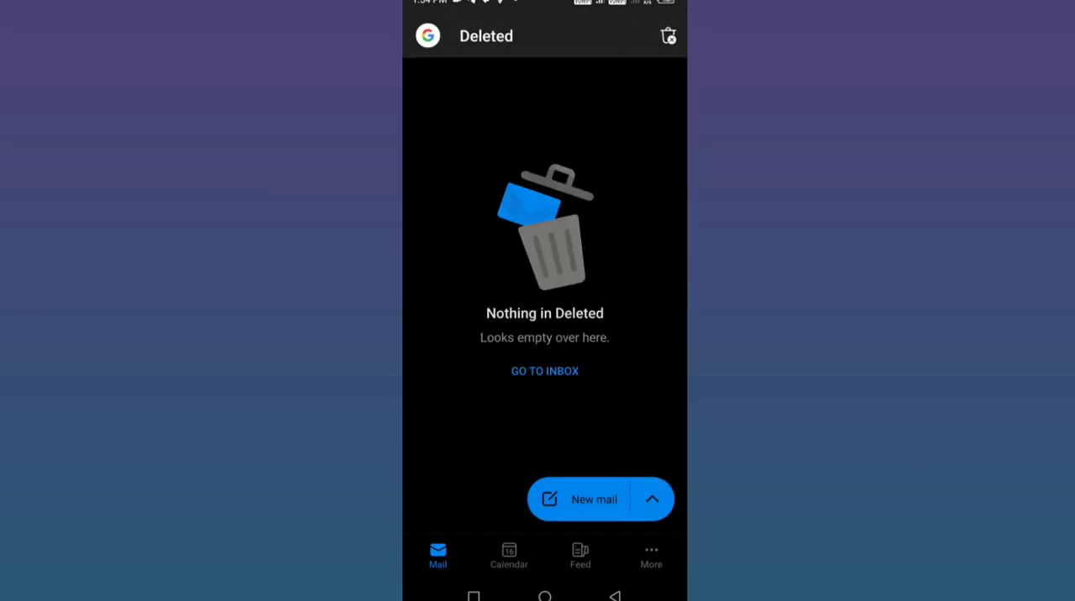